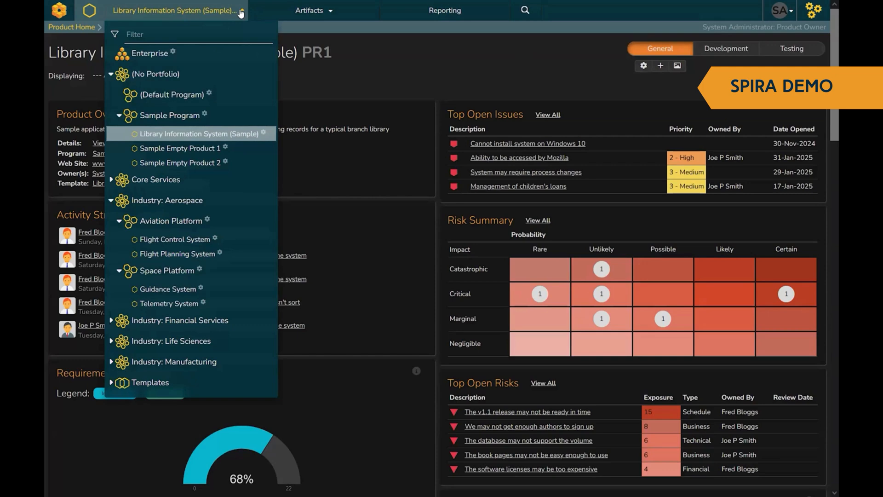
mouse_move(172, 95)
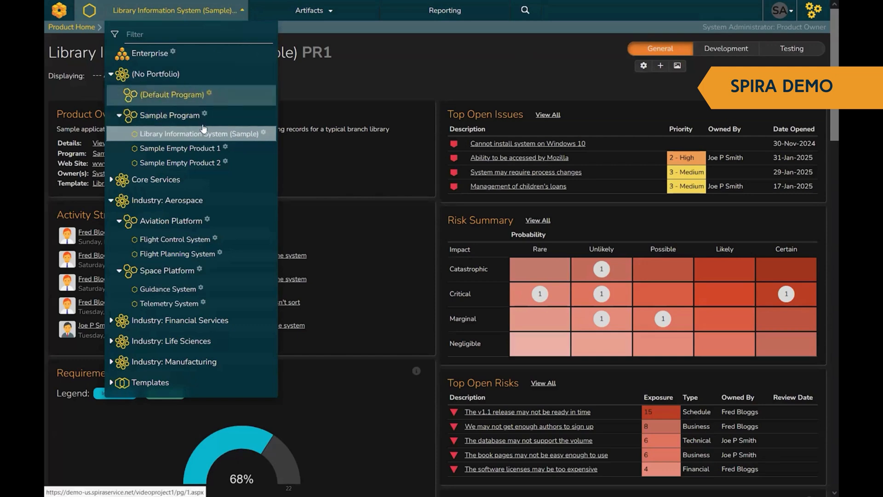
mouse_move(181, 147)
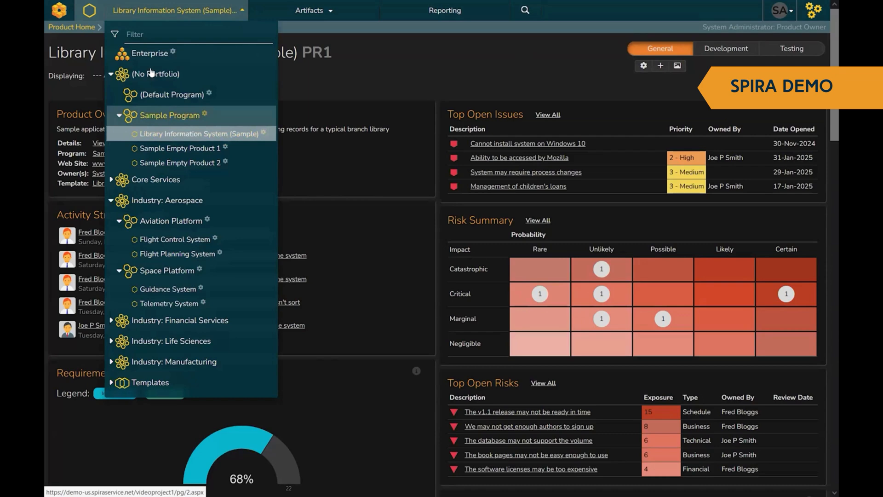
mouse_move(155, 74)
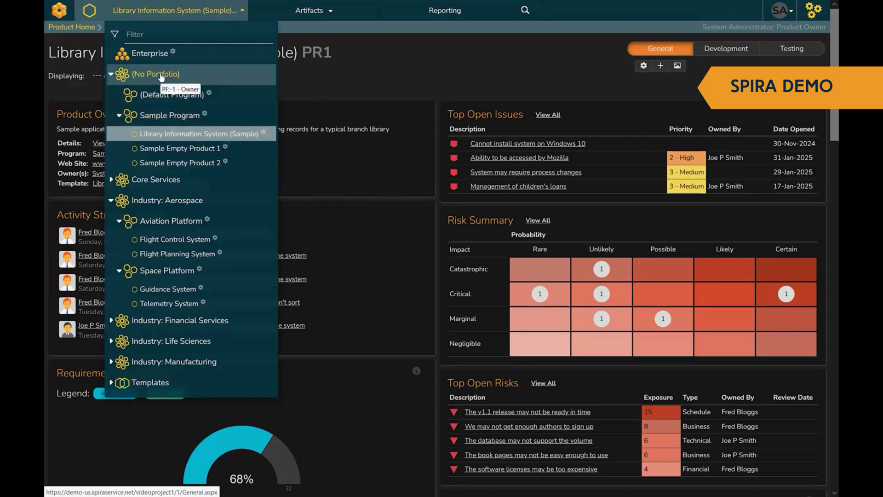
mouse_move(171, 221)
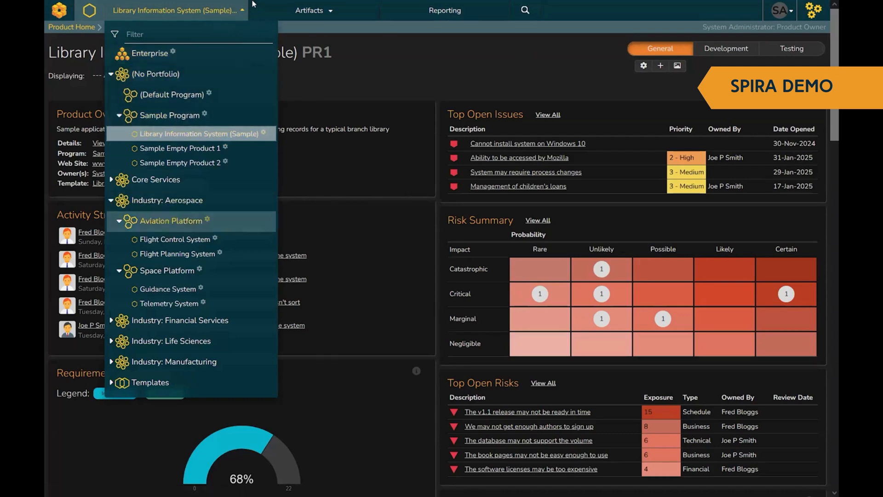
mouse_move(349, 85)
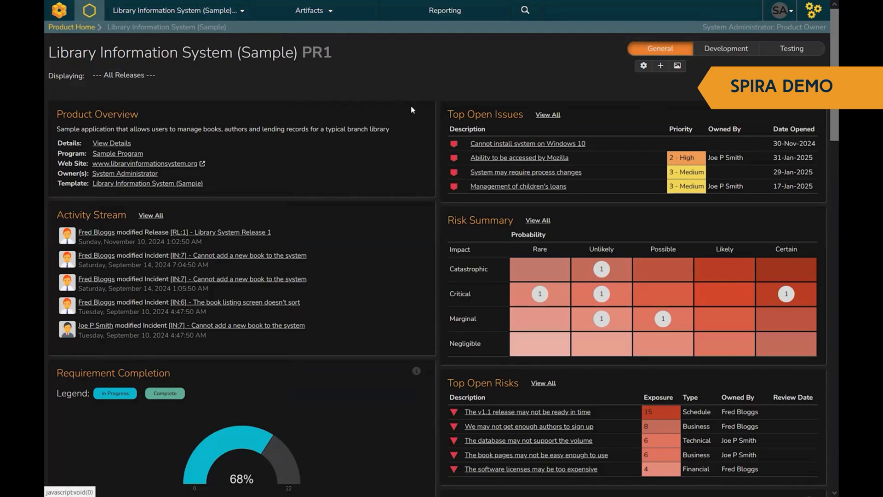
Scroll through the coverage and incident widgets, then bring up the portfolio-program-product hierarchy
scroll(down, 3)
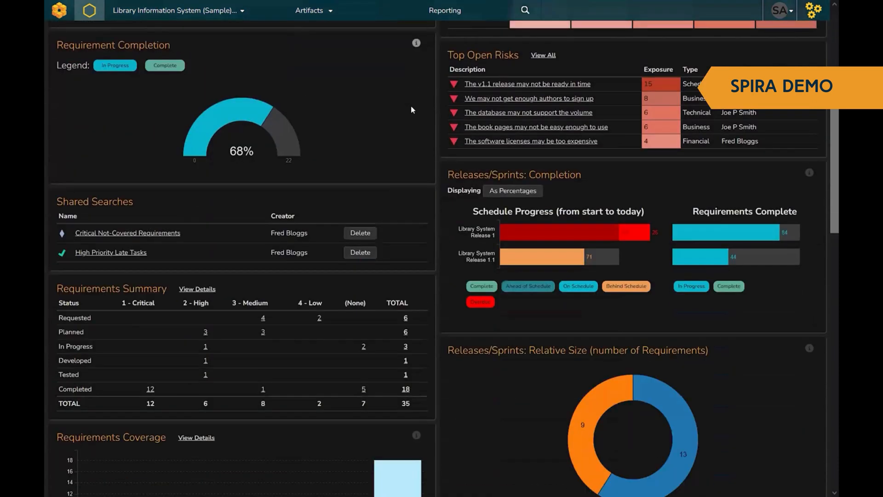
scroll(down, 3)
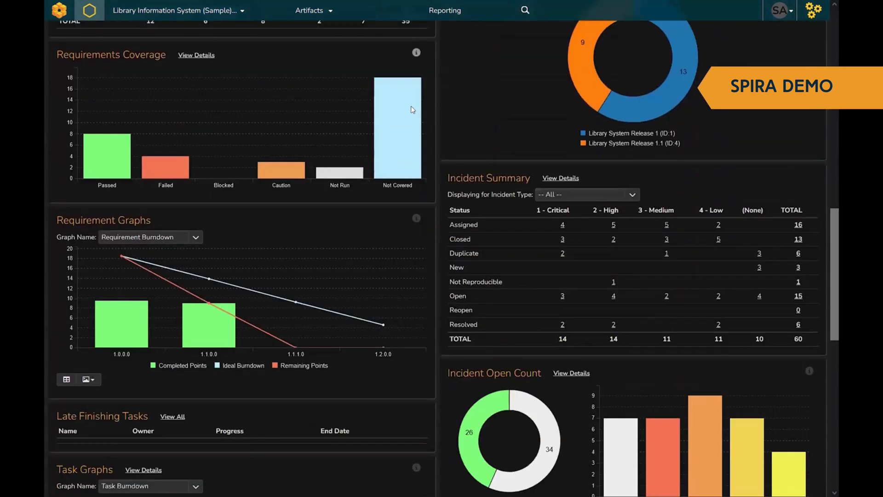
scroll(down, 3)
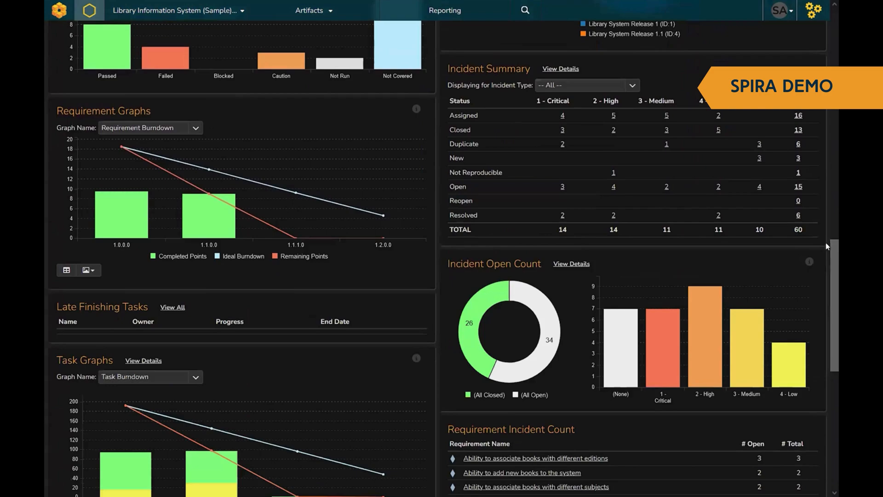
click(177, 10)
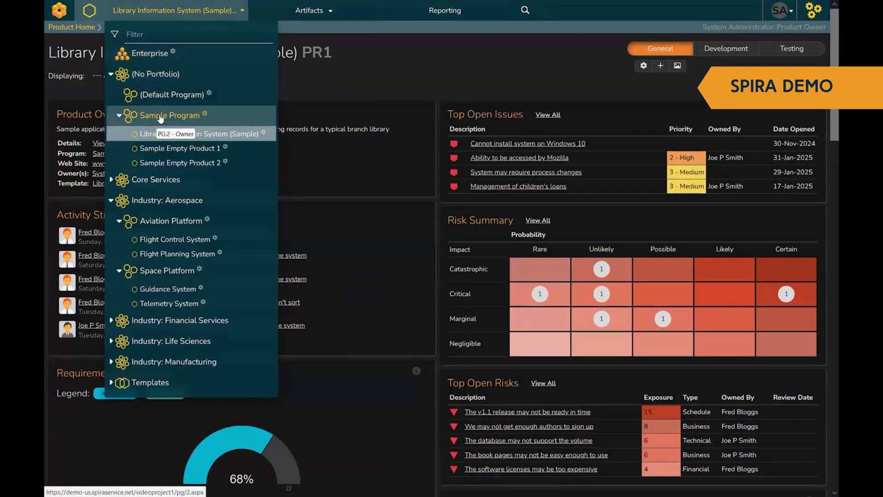
Visit the Sample Program overview, then return to the Library Information System (Sample) product
click(170, 115)
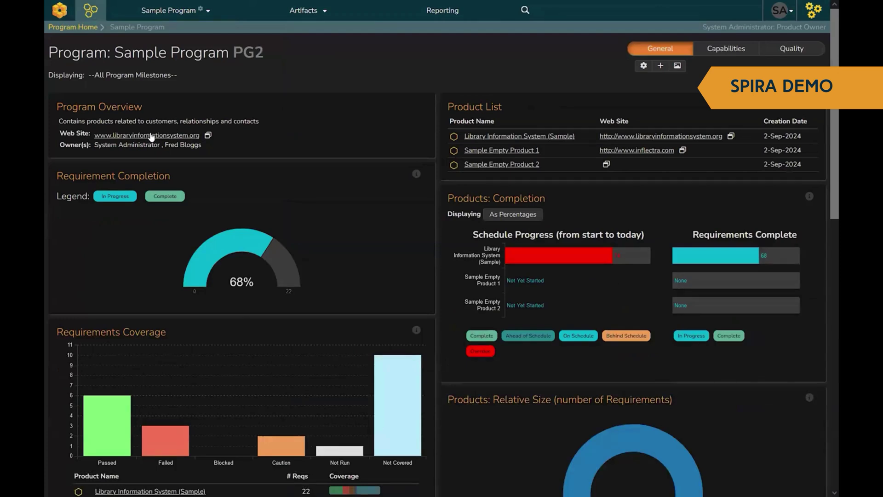
mouse_move(146, 135)
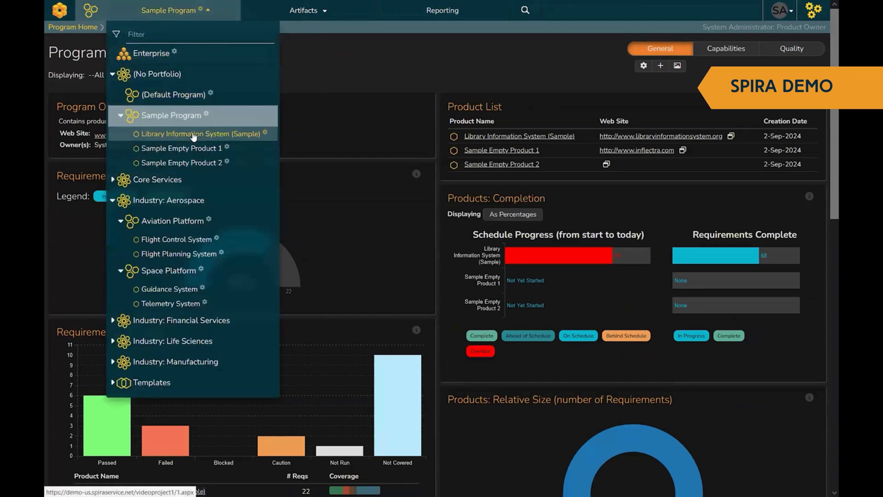
click(202, 134)
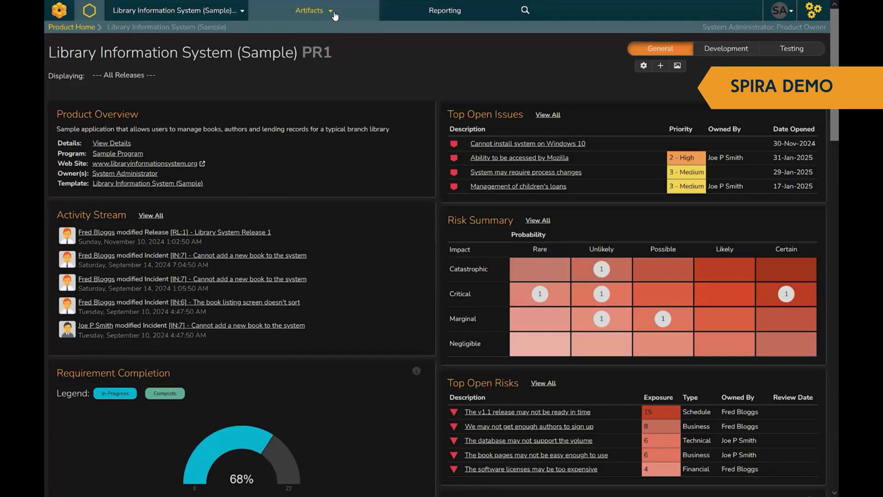
Bring up the Artifacts menu listing planning, testing, developing and tracking artifact types
click(309, 10)
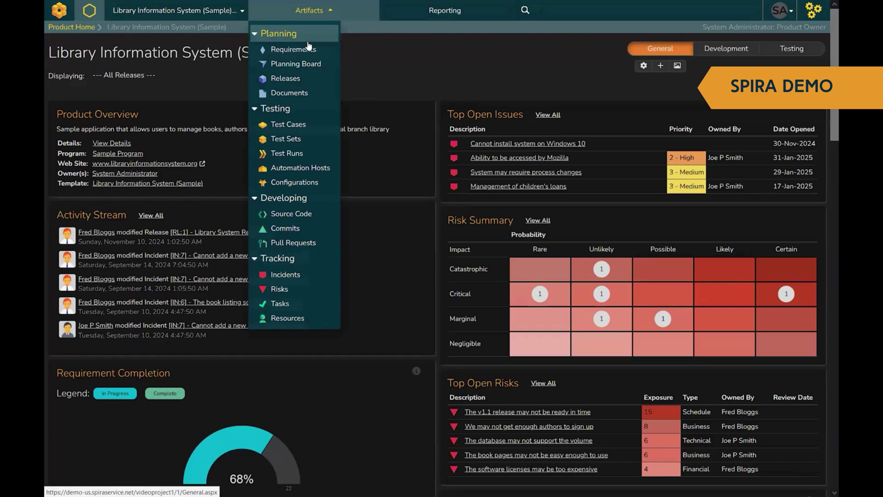
mouse_move(292, 50)
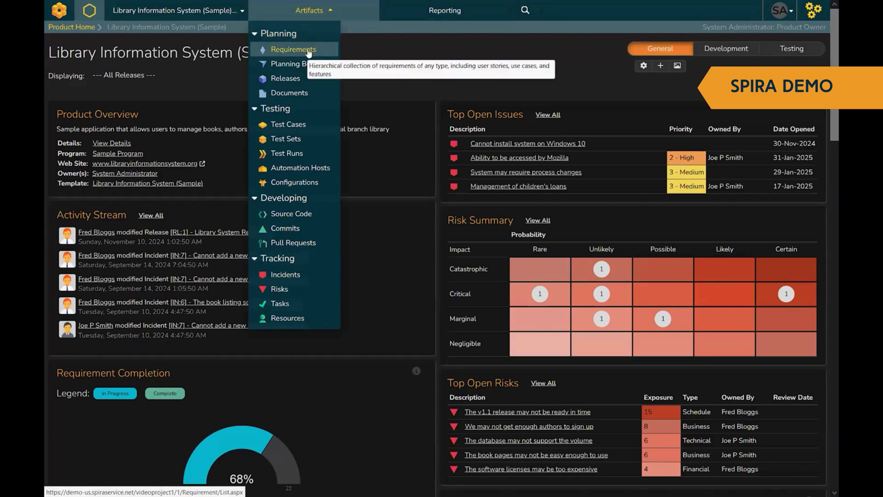
mouse_move(291, 213)
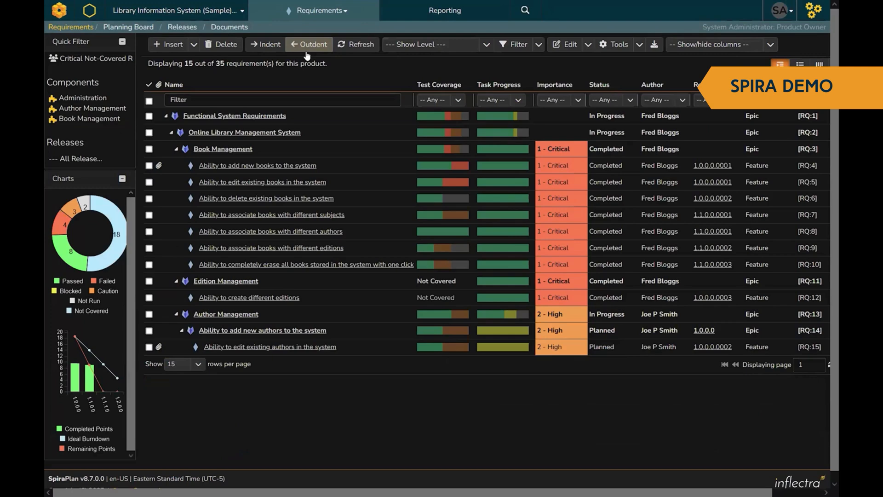
mouse_move(147, 32)
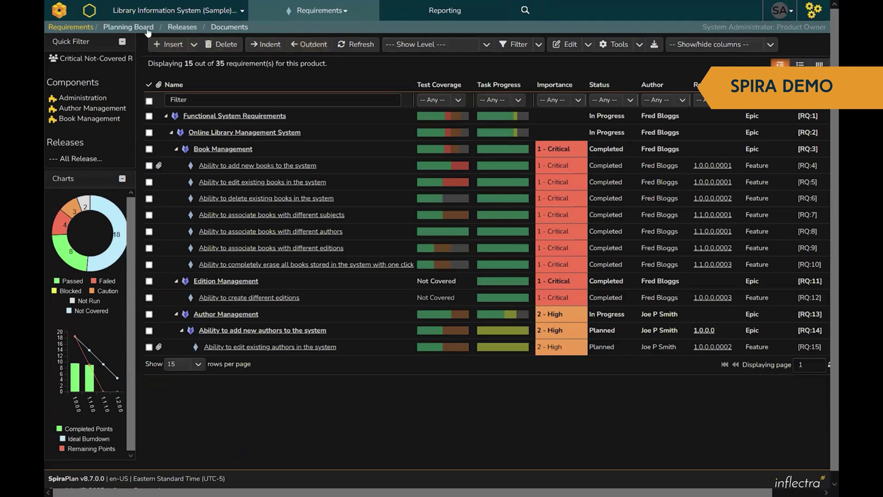
Switch the requirements list to the planning board grouped by importance
click(128, 27)
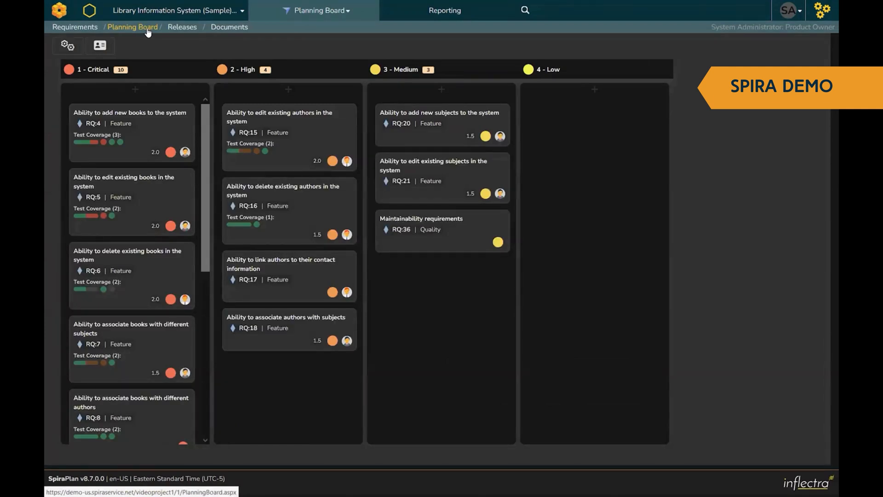
mouse_move(312, 29)
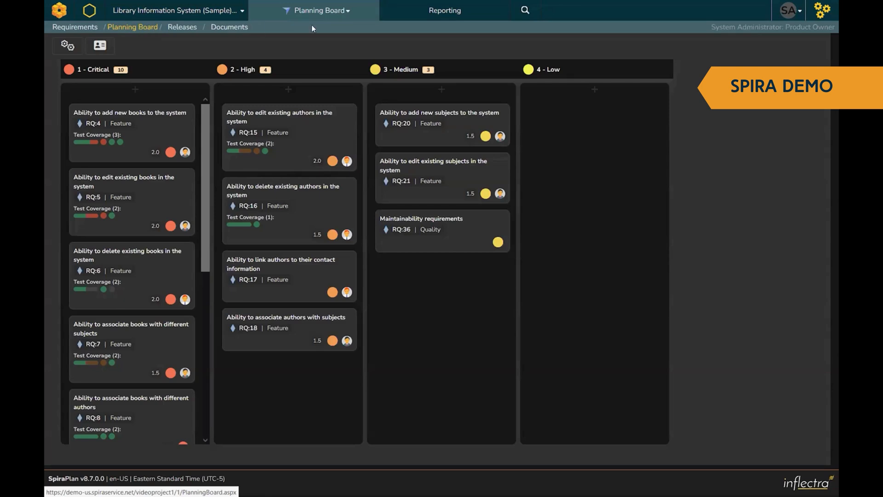
Navigate from the planning board to Testing > Test Cases via the Artifacts menu
click(319, 10)
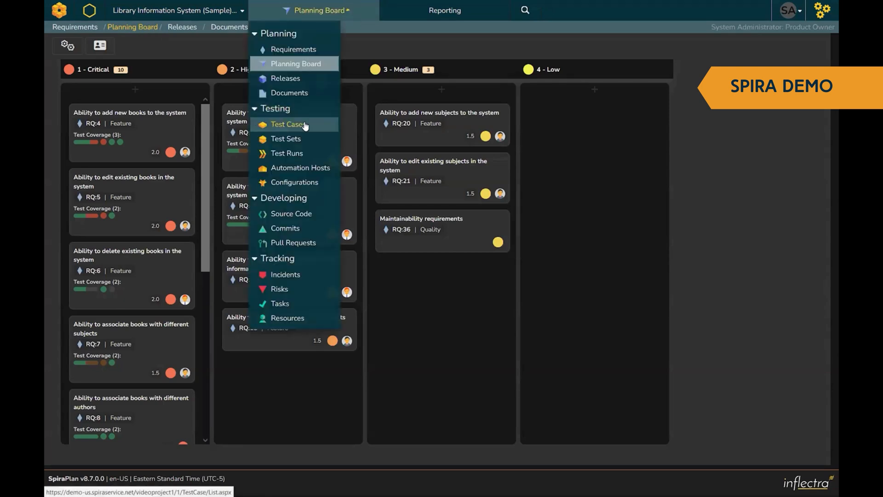
click(289, 124)
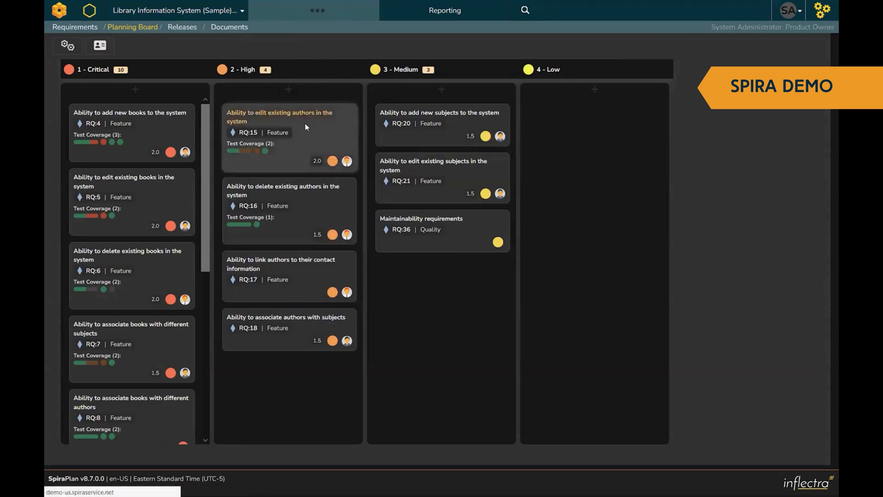
In Functional Tests, open 'Ability to create new book' and view its Req. Coverage
click(316, 10)
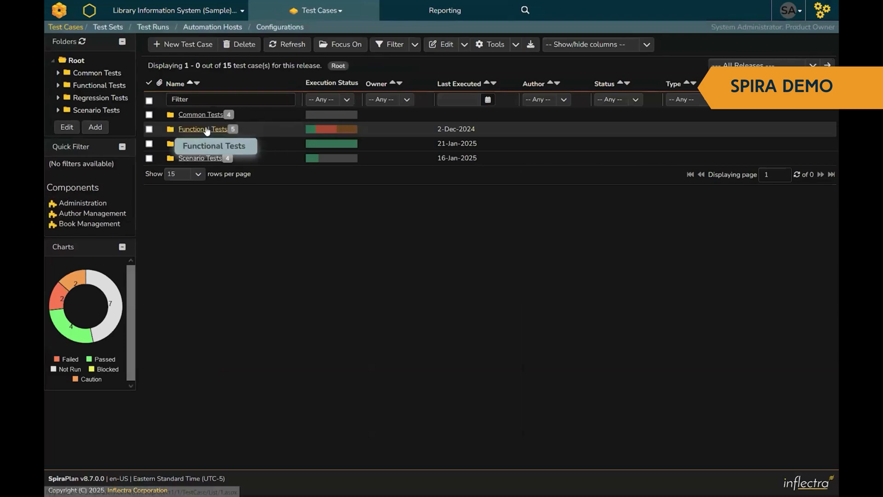
click(203, 129)
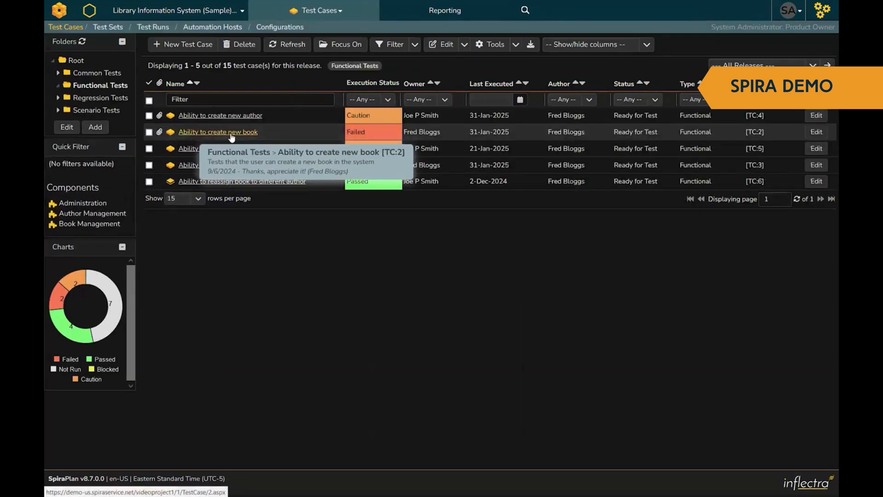
click(217, 131)
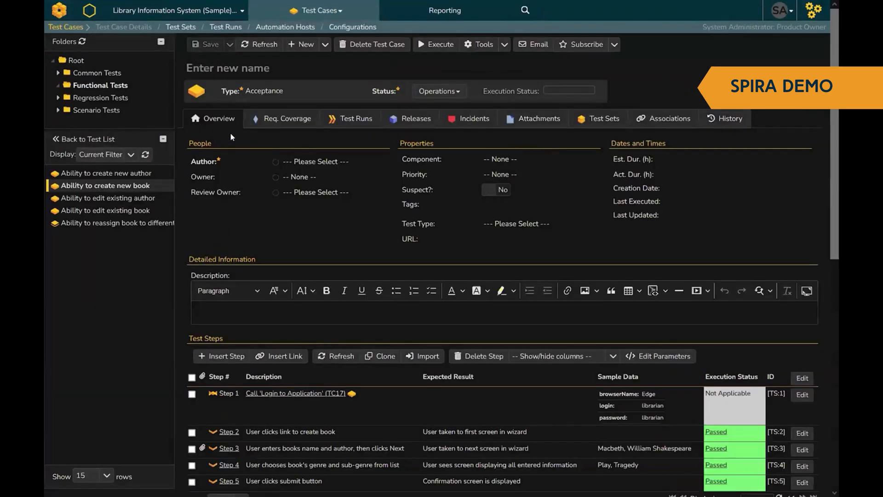
click(105, 185)
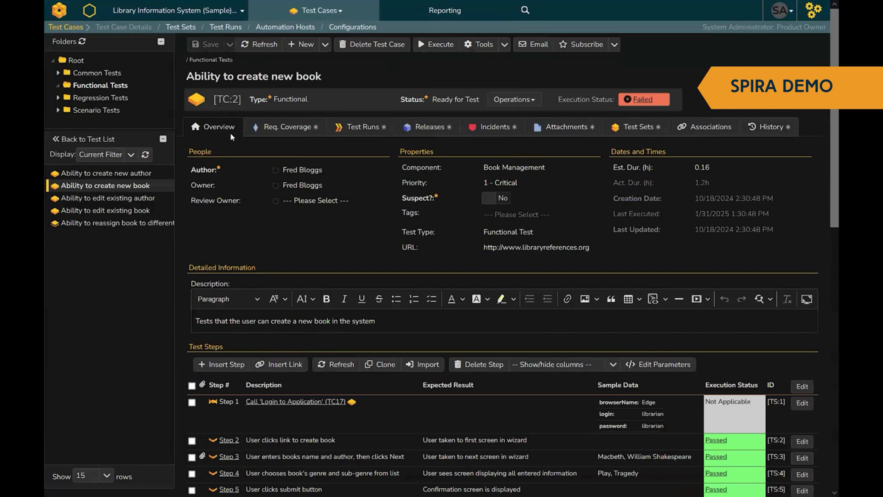
click(315, 10)
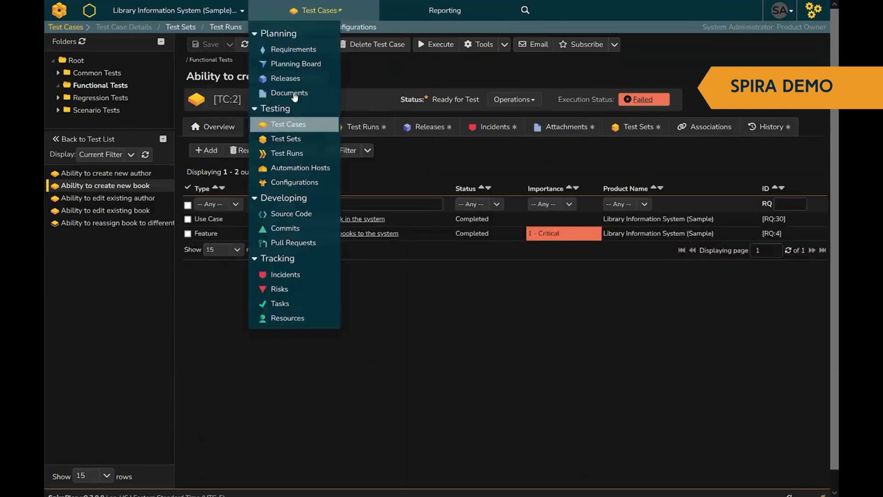
Go to Developing > Source Code, expand Root and list the Samples folder's 15 files
click(292, 214)
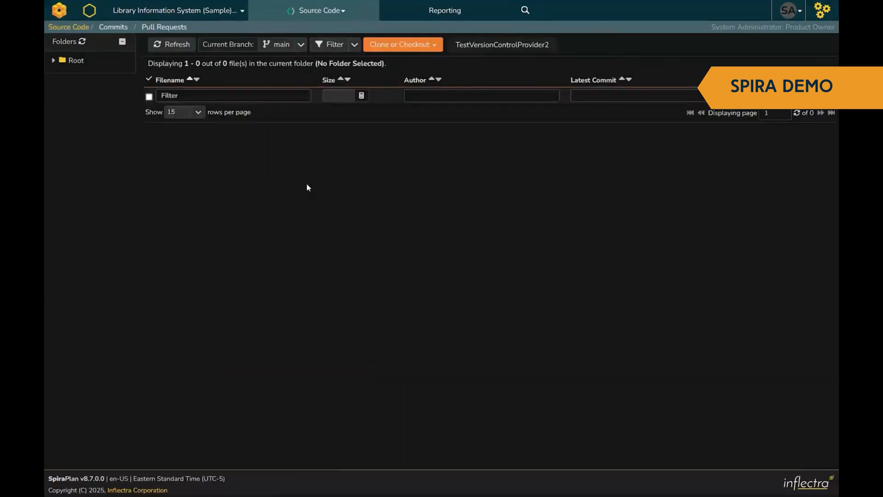
click(52, 61)
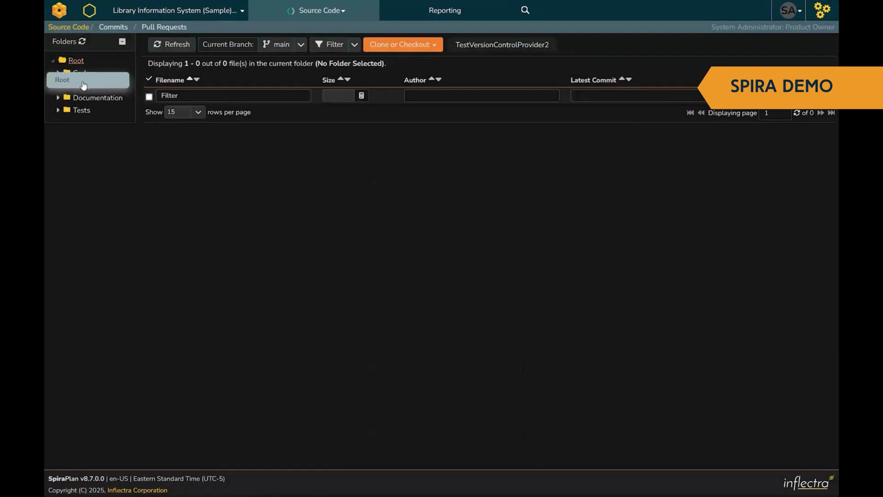
click(89, 85)
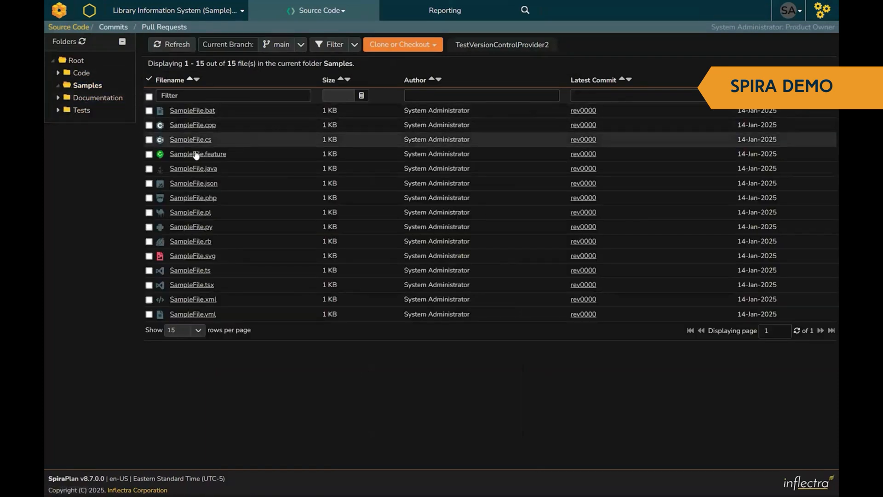
mouse_move(197, 153)
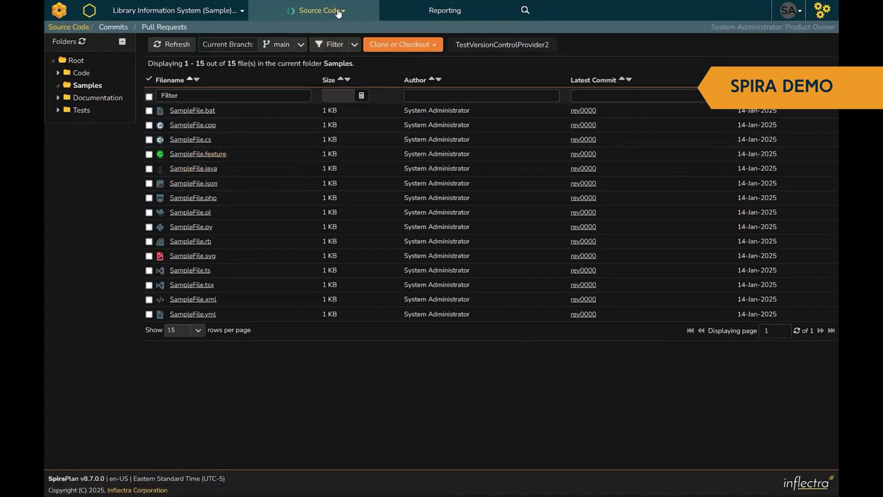
click(321, 10)
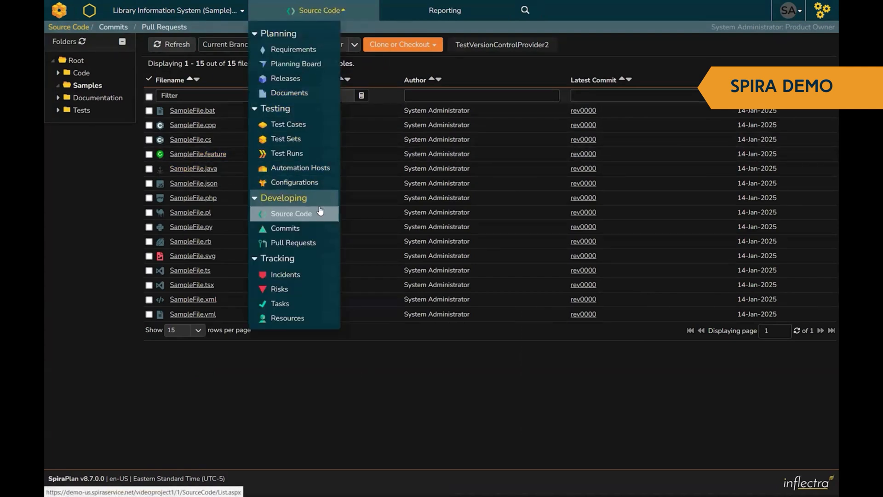
mouse_move(306, 278)
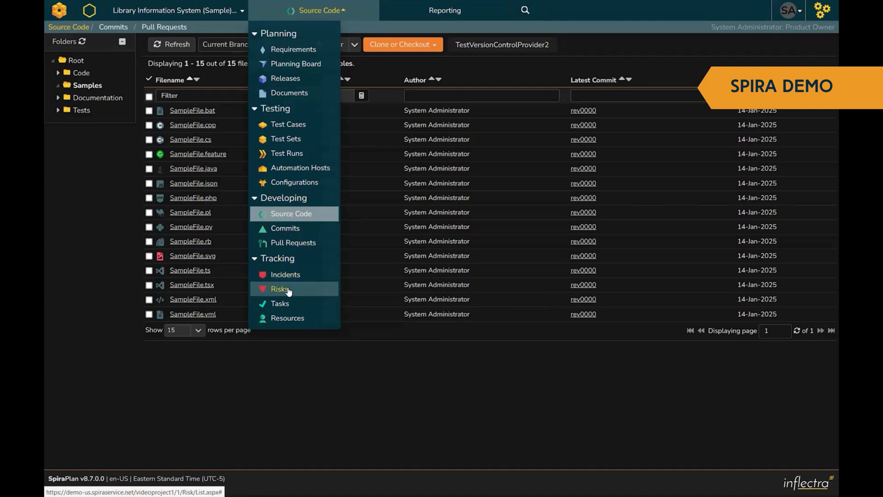
View the Tracking > Risks list of six risks, then go to the Reports Center
click(280, 289)
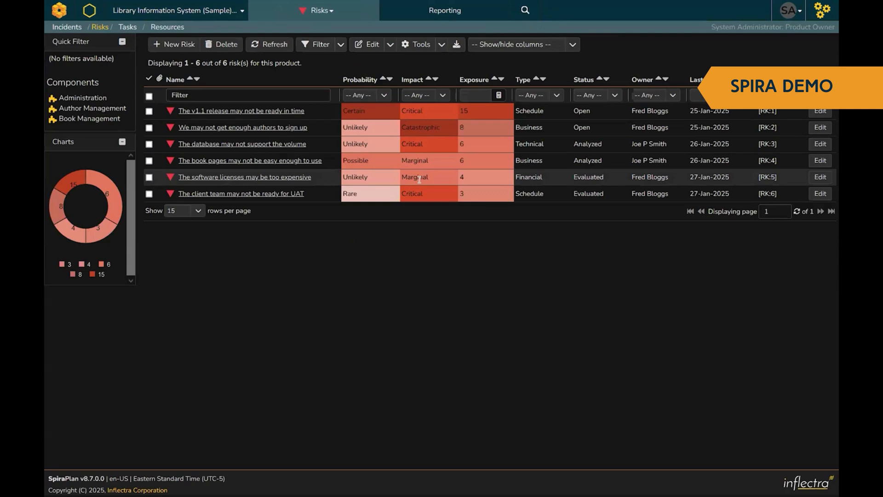
mouse_move(441, 206)
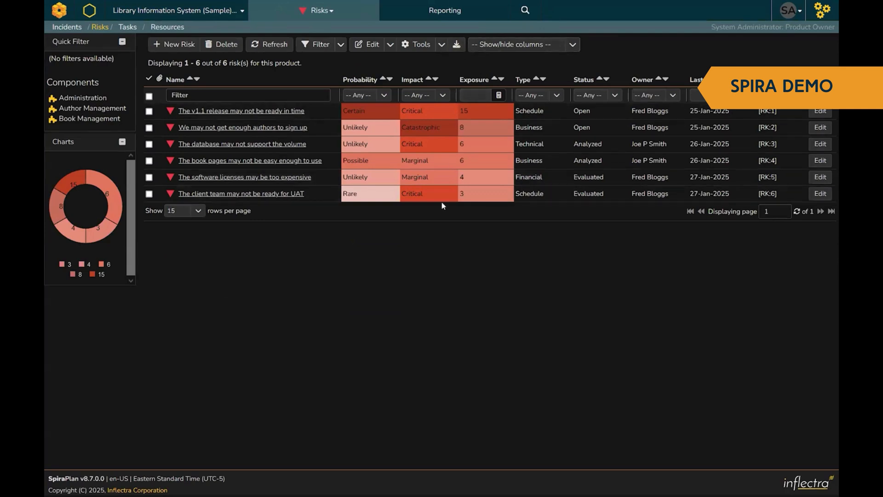
mouse_move(445, 10)
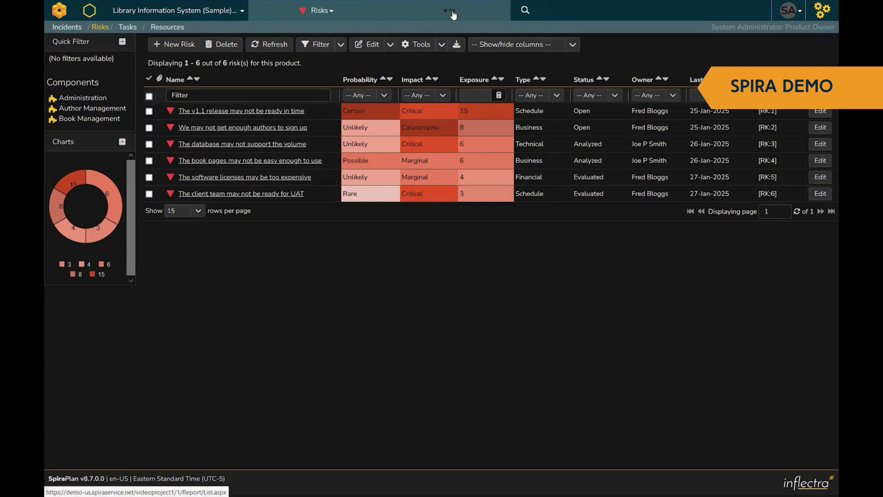
click(444, 10)
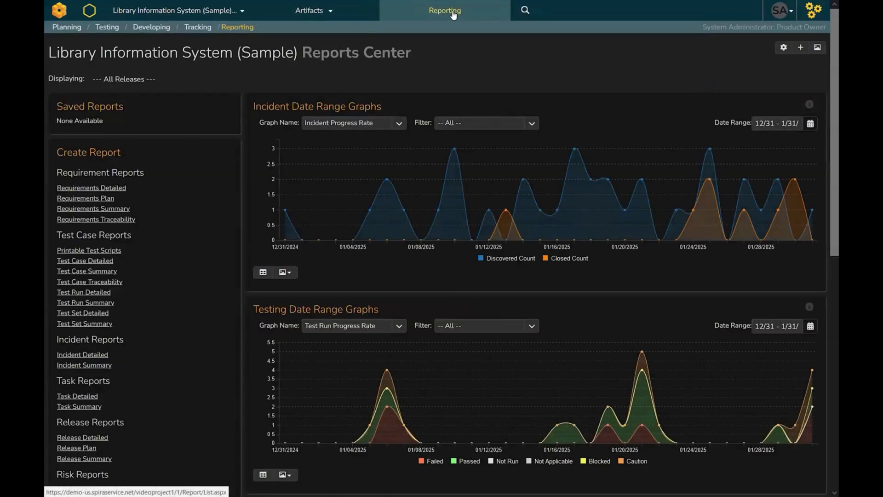